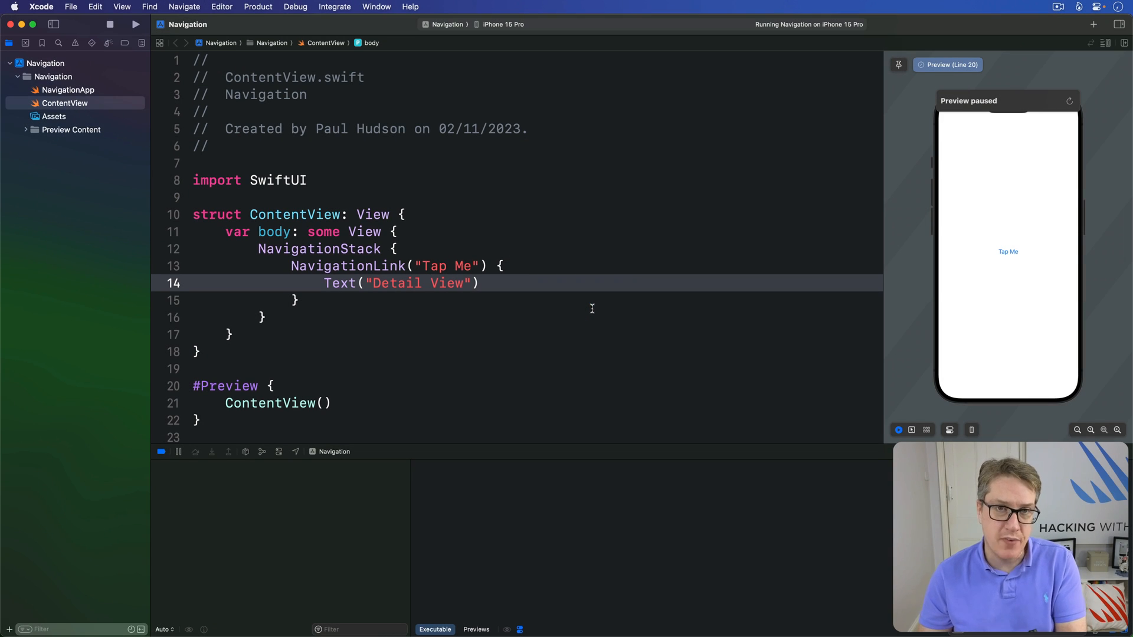
mouse_move(531, 301)
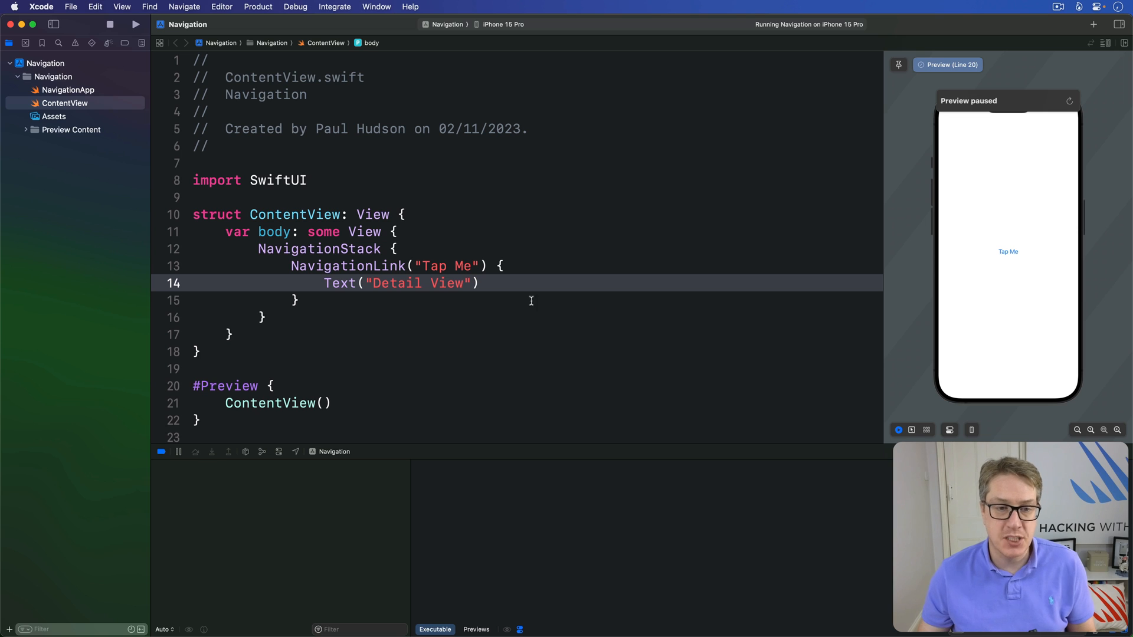
Remove the Tap Me navigation link and its Detail View text from the NavigationStack.
double_click(446, 266)
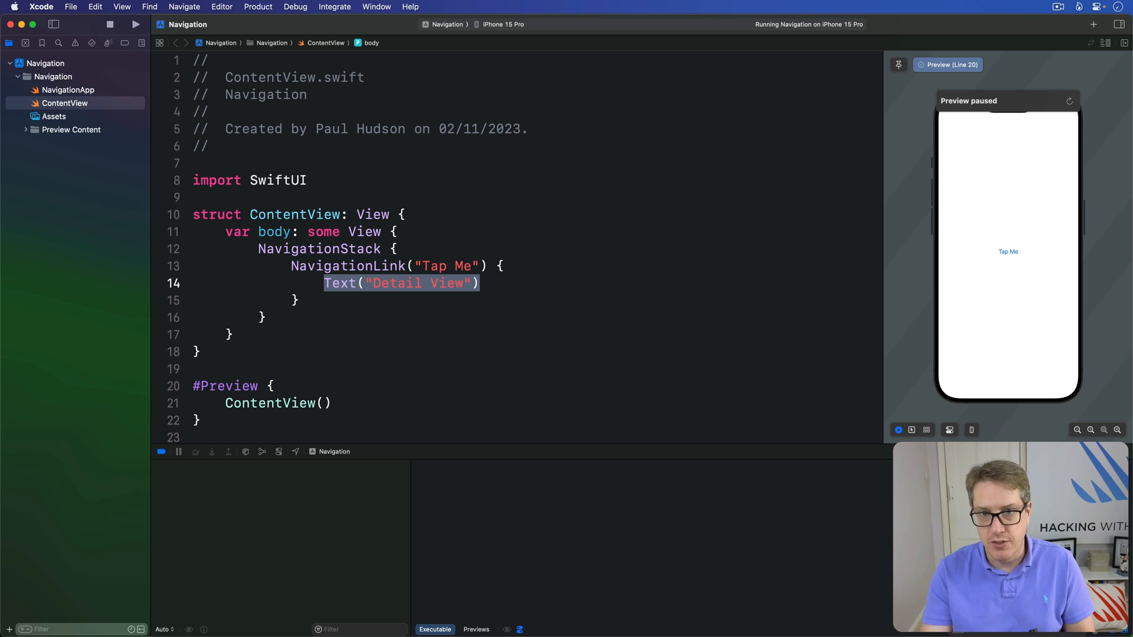
click(324, 300)
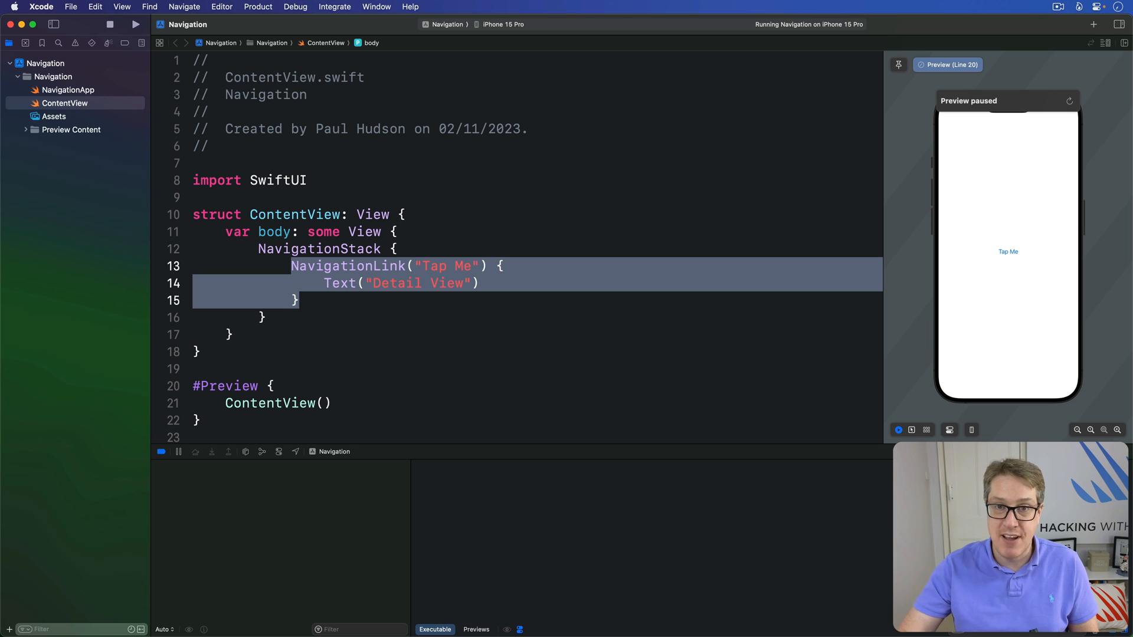
key(Delete)
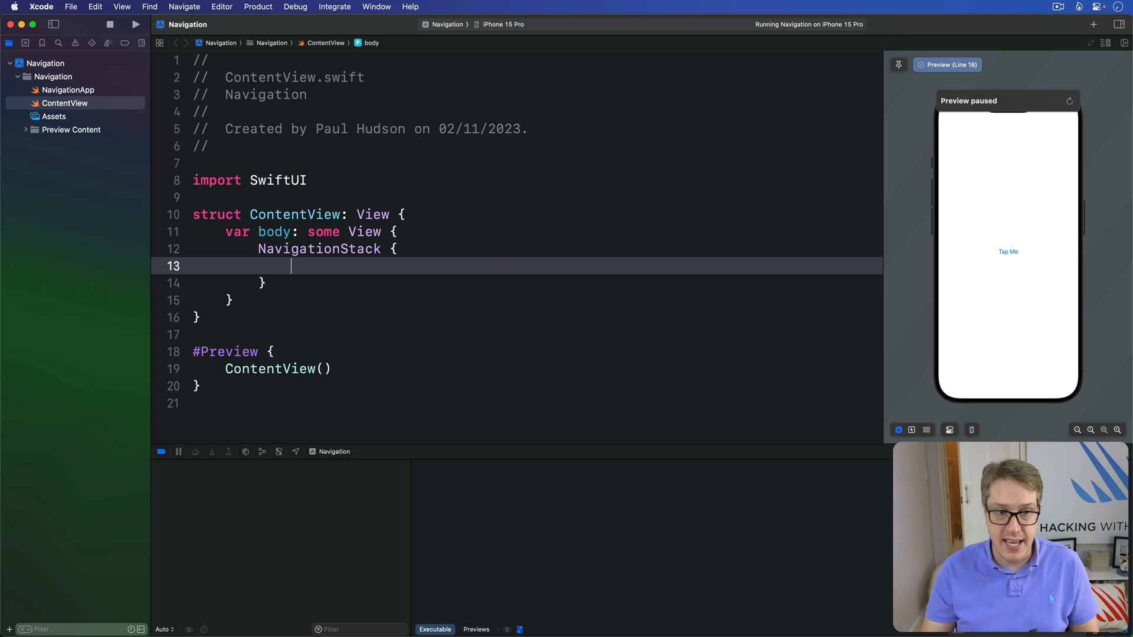
Add List(0..<100) whose rows are NavigationLink("Select \(i)", value: i).
text(List()
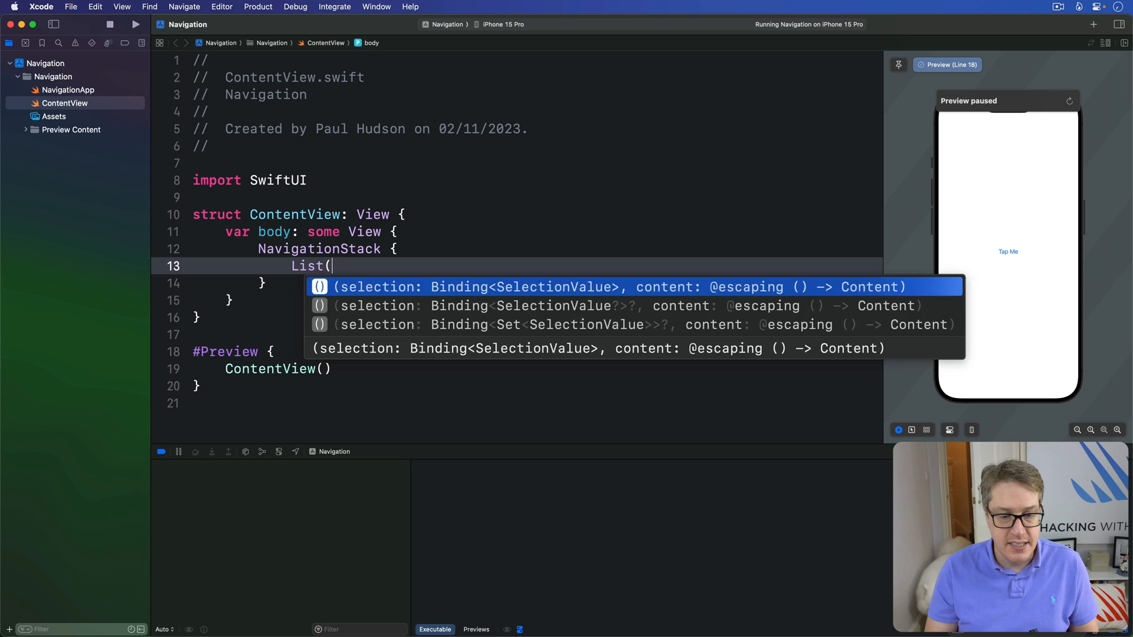
text(0..<100) {)
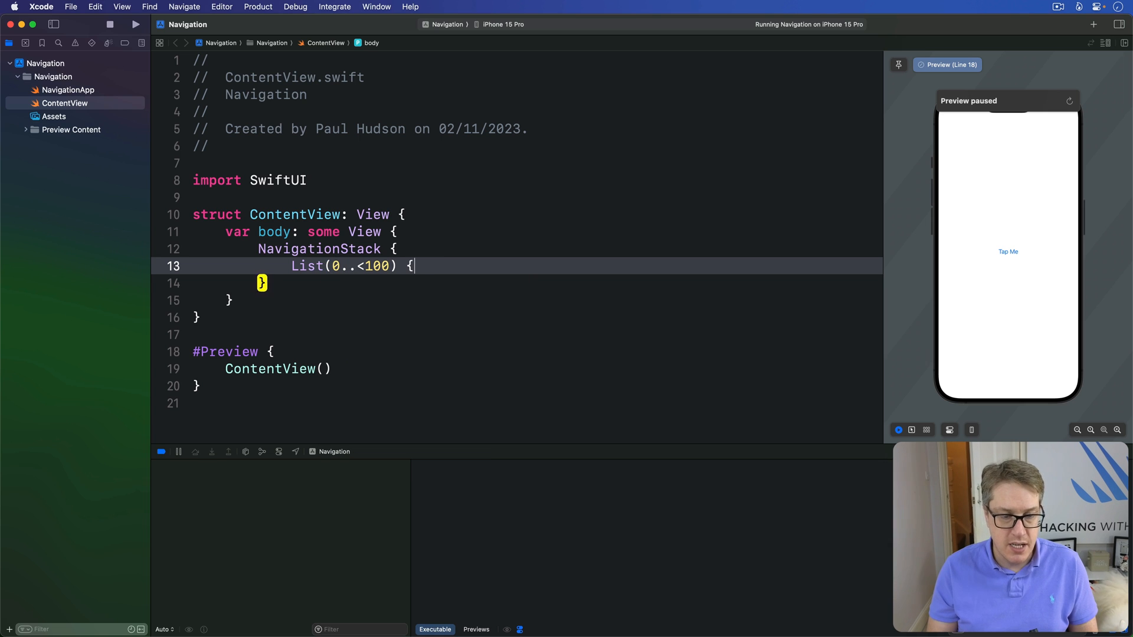
text(i in)
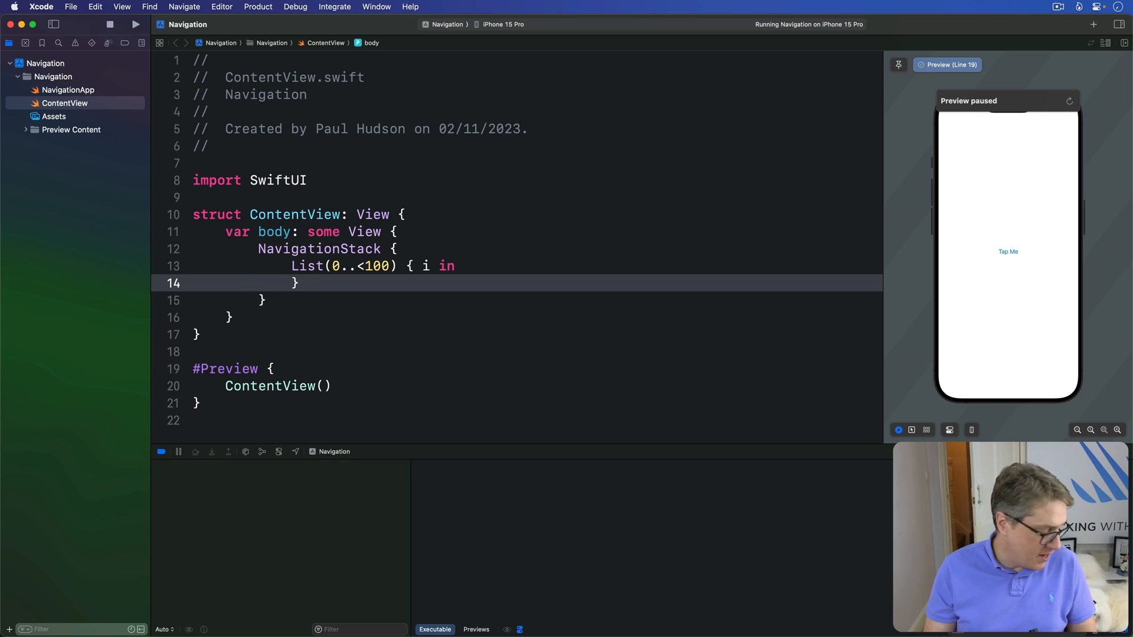
text(NavigationLink)
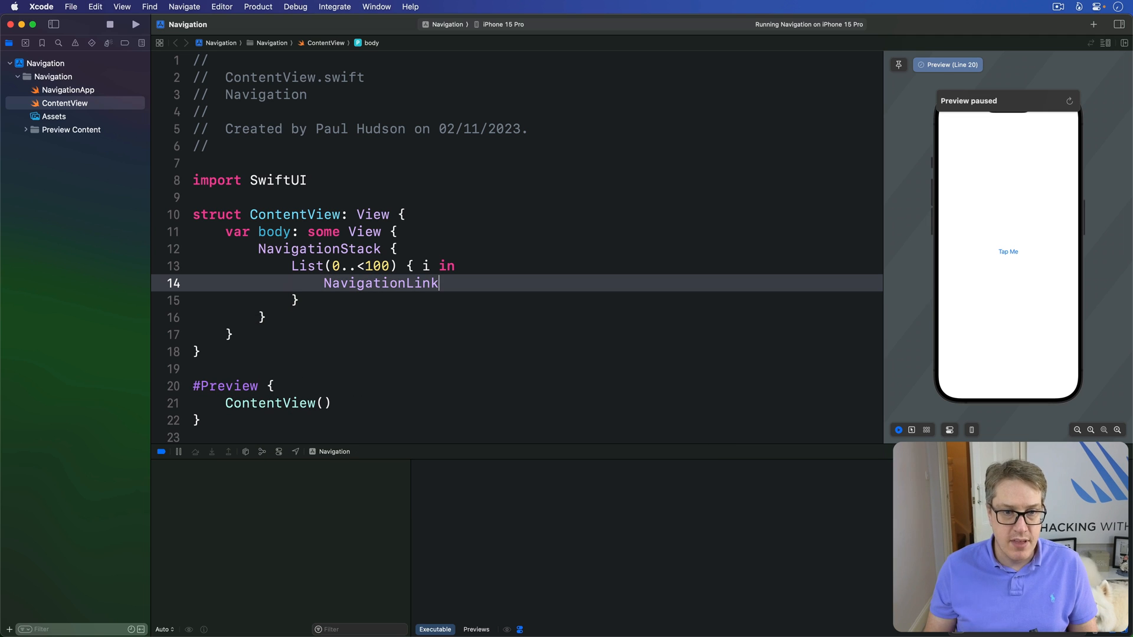
text(("Sel"))
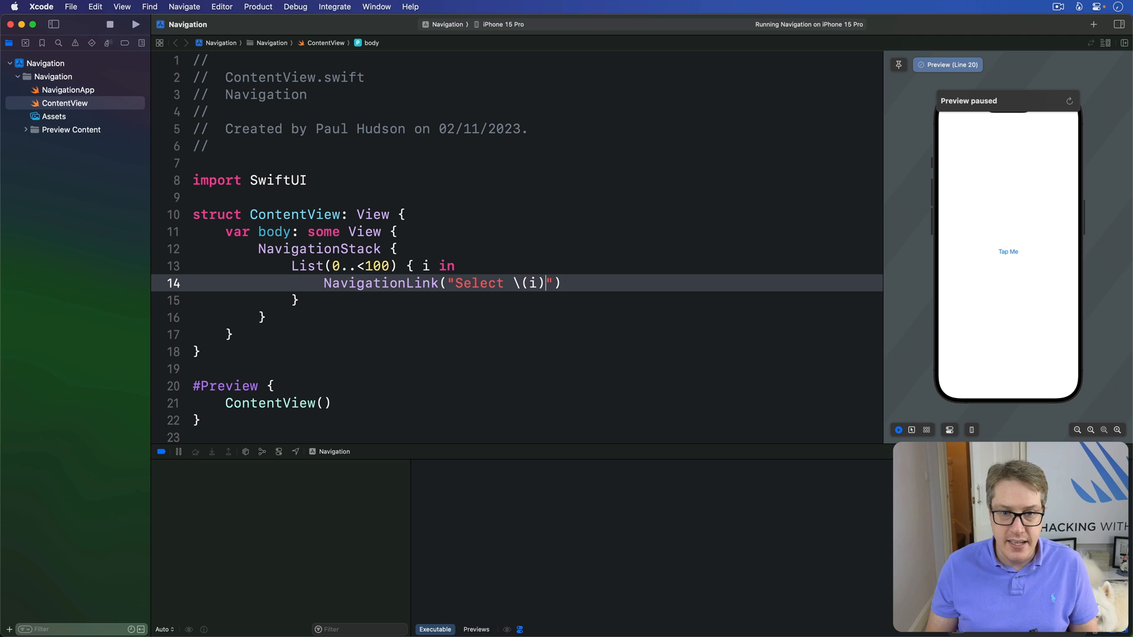
text(, value: i)
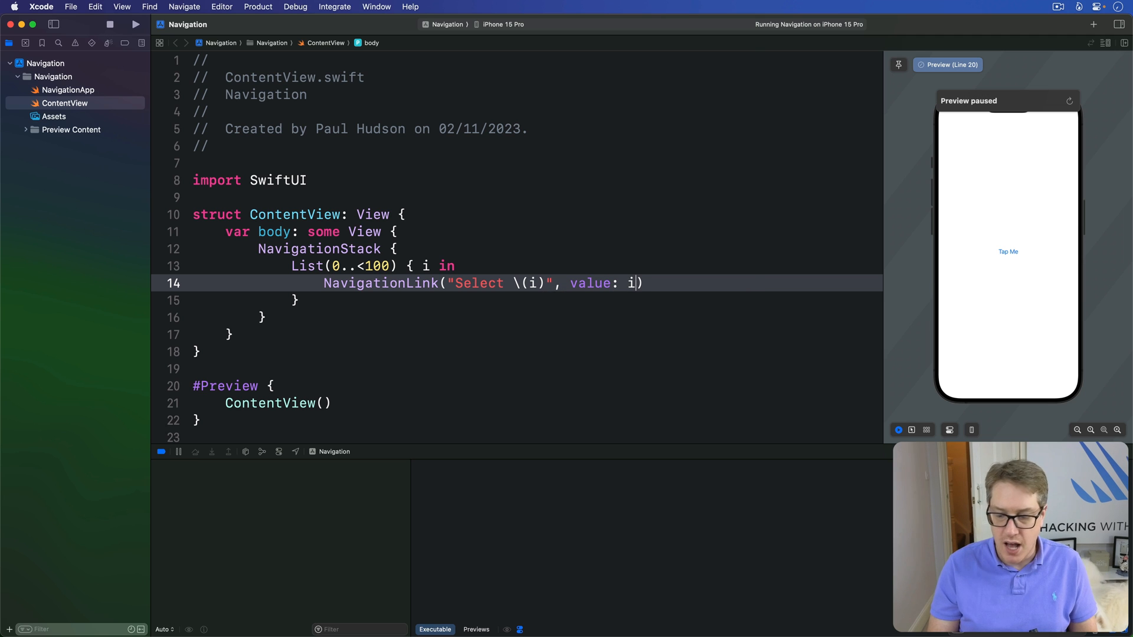
text(i)
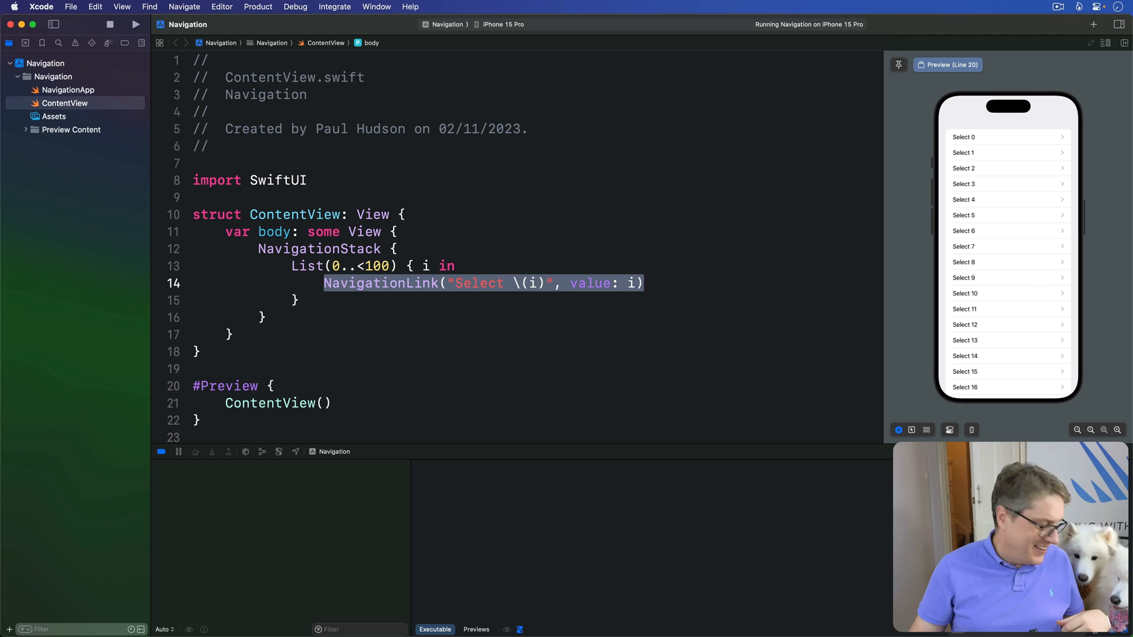
Attach .navigationDestination(for: Int.self) showing Text("You selected \(selection)") after the List.
click(323, 300)
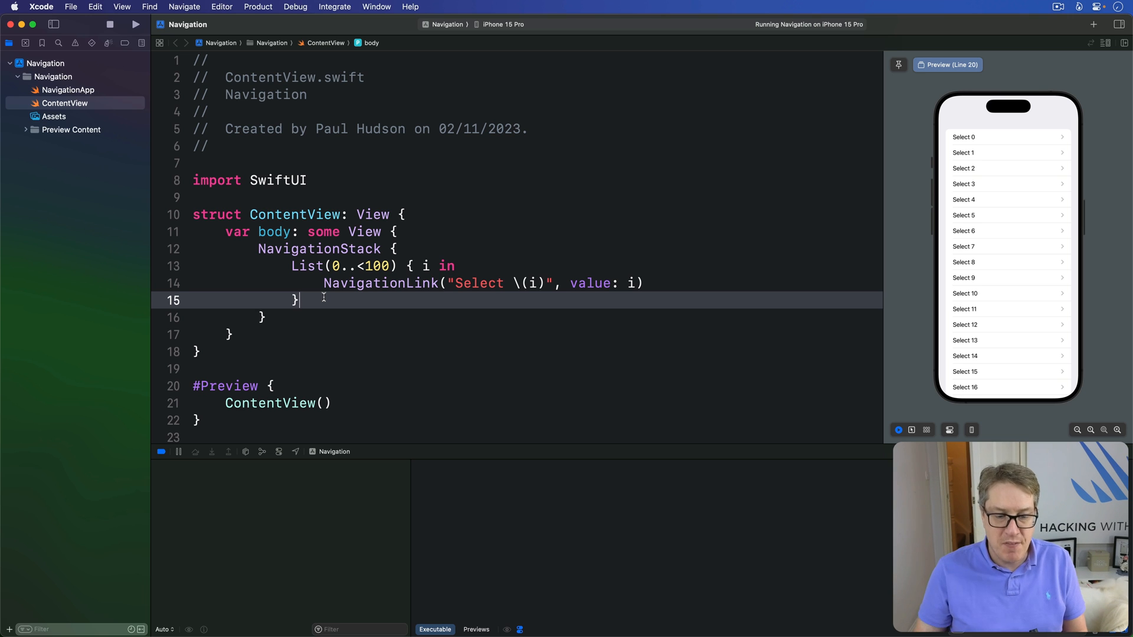
key(return)
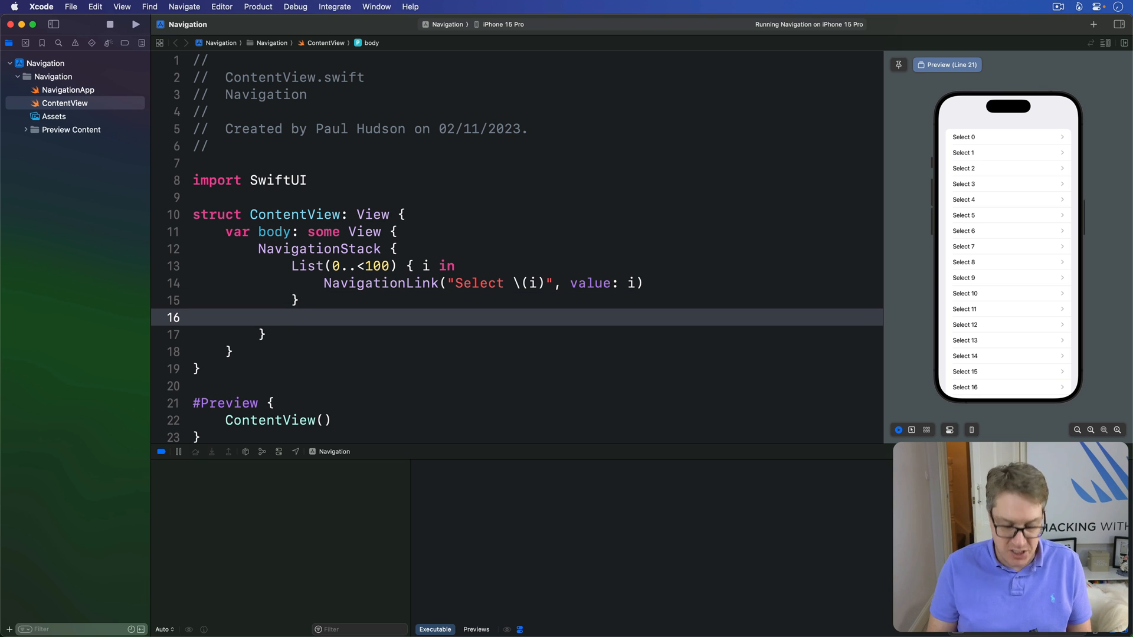
text(.navigationDestination(for: Hashable.Protocol, destination: (Hashable) -> View)
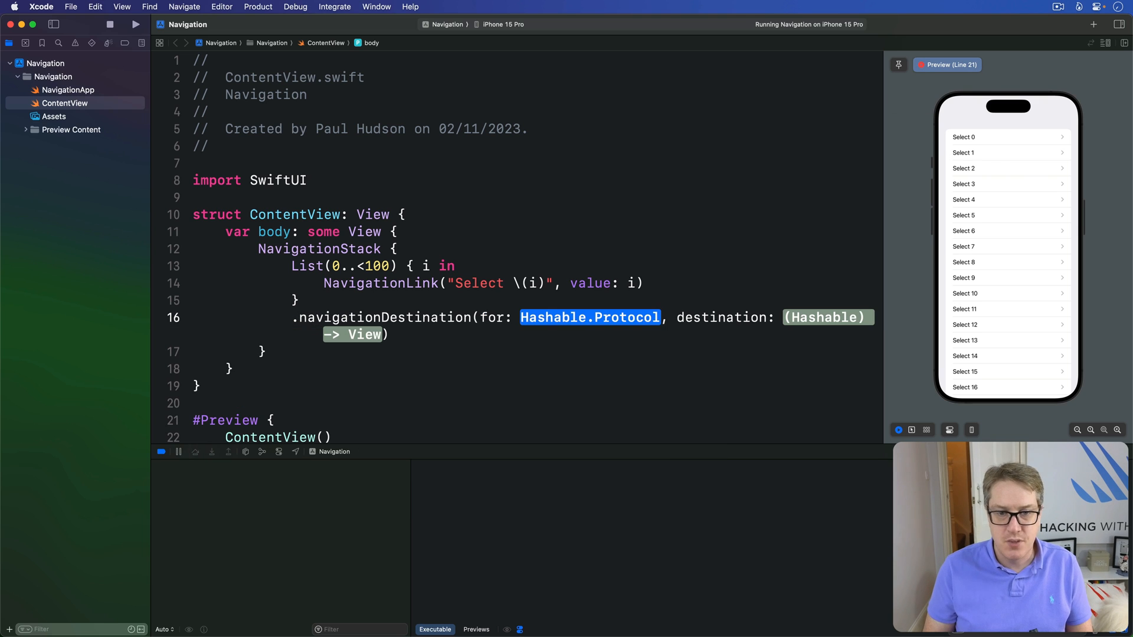
text(Int.self) { selection in)
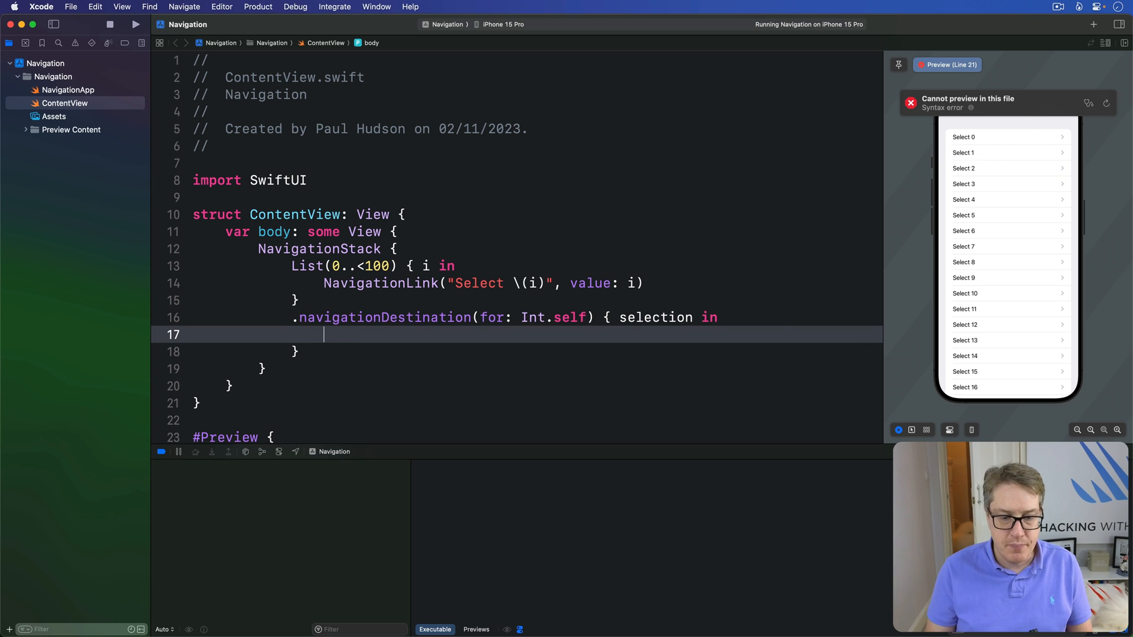
text(Text("You sele")
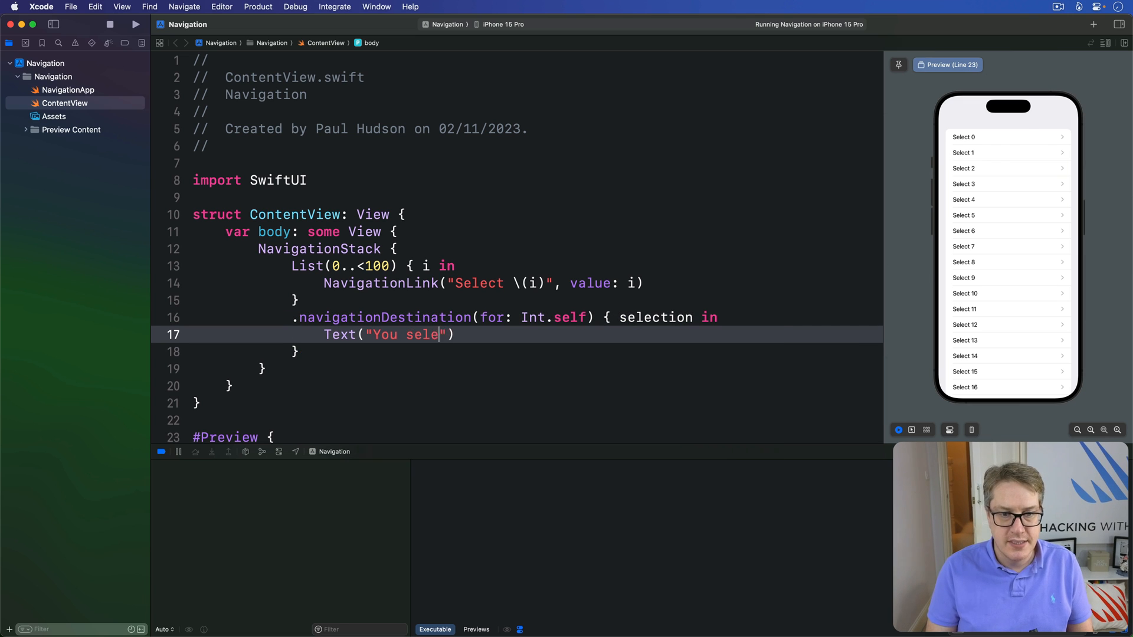
text(cted \(selection)
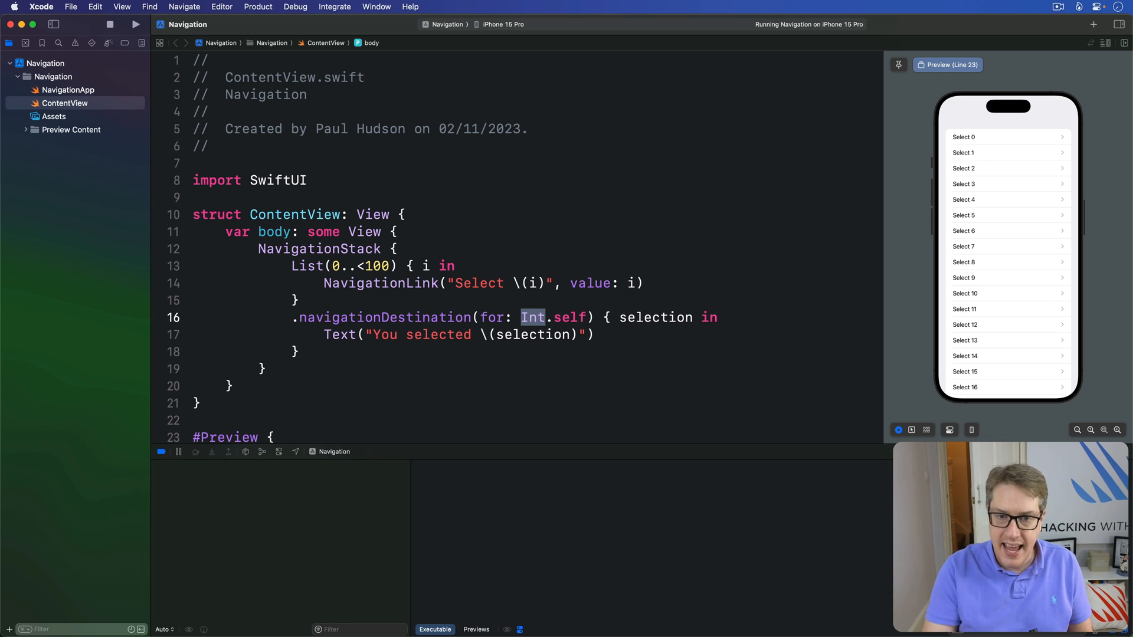
double_click(654, 318)
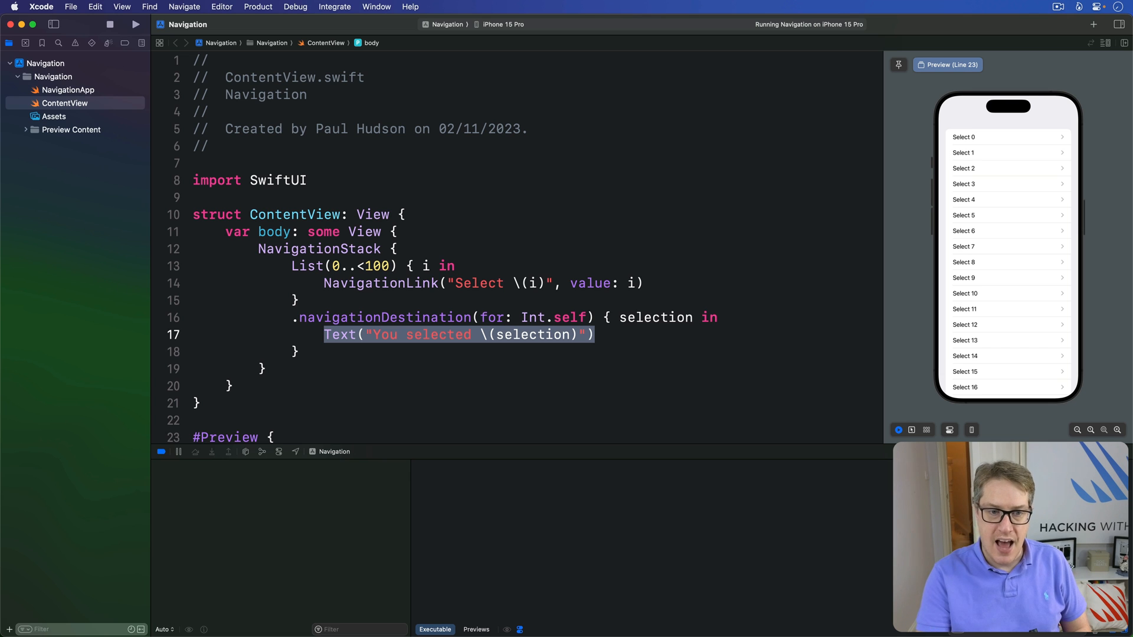
click(109, 23)
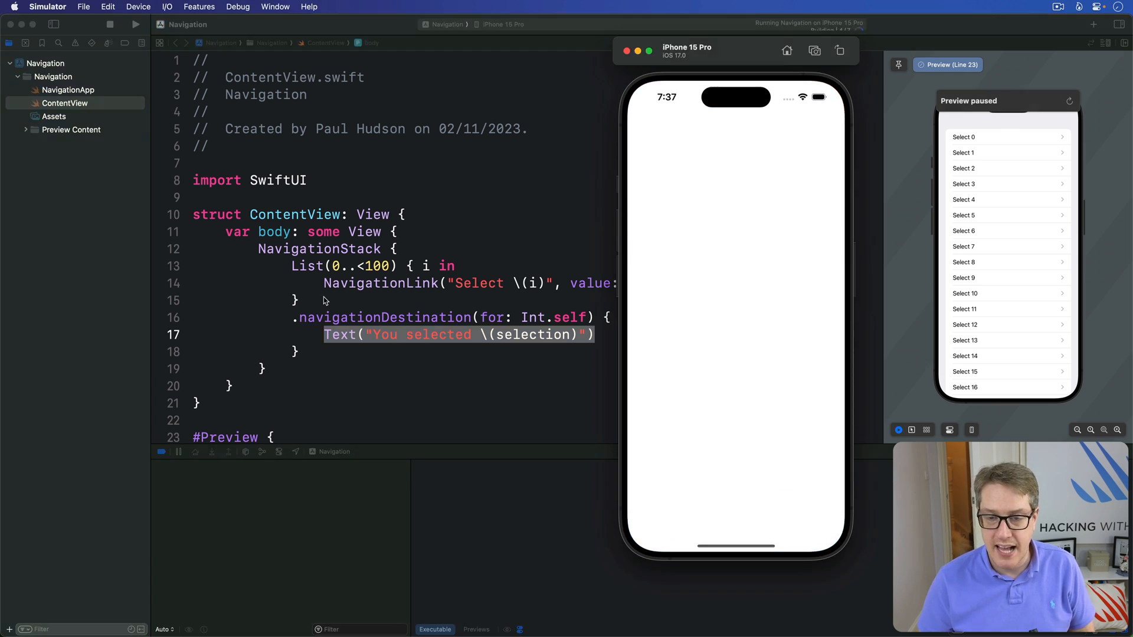
Tap Select 5 to see You selected 5, go Back, and scroll to Select 99.
click(1007, 215)
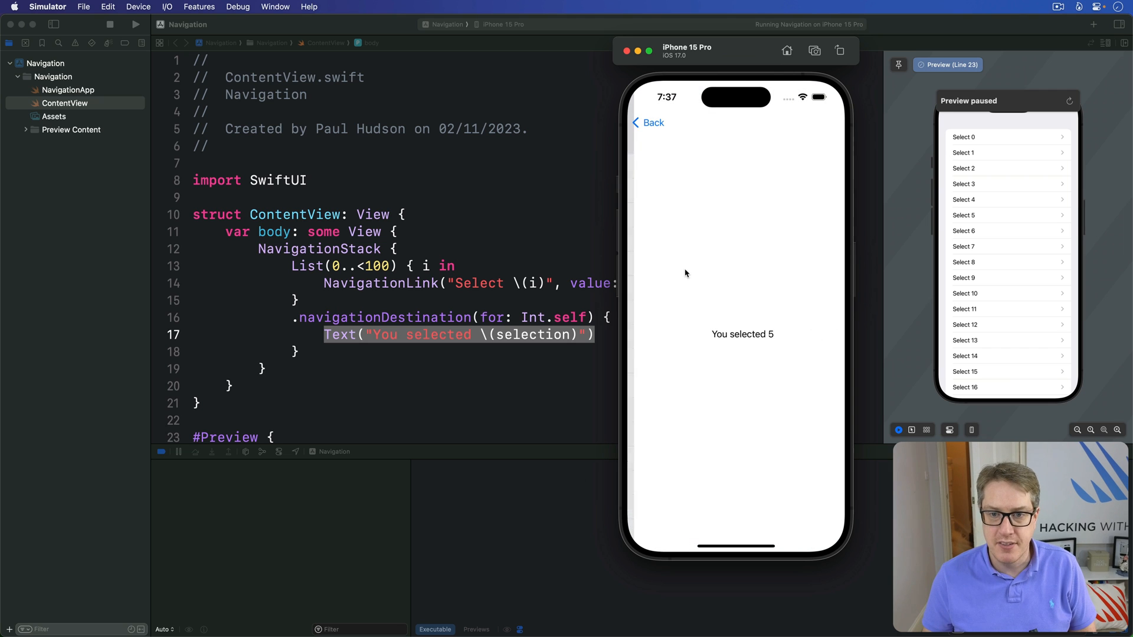
click(648, 121)
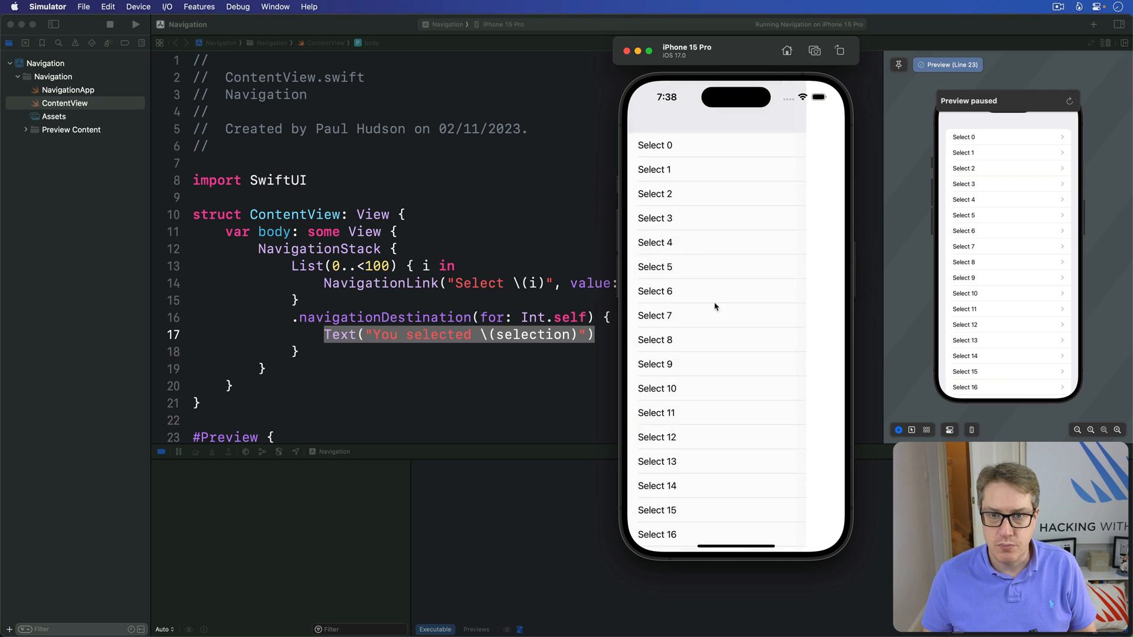
scroll(down, 3)
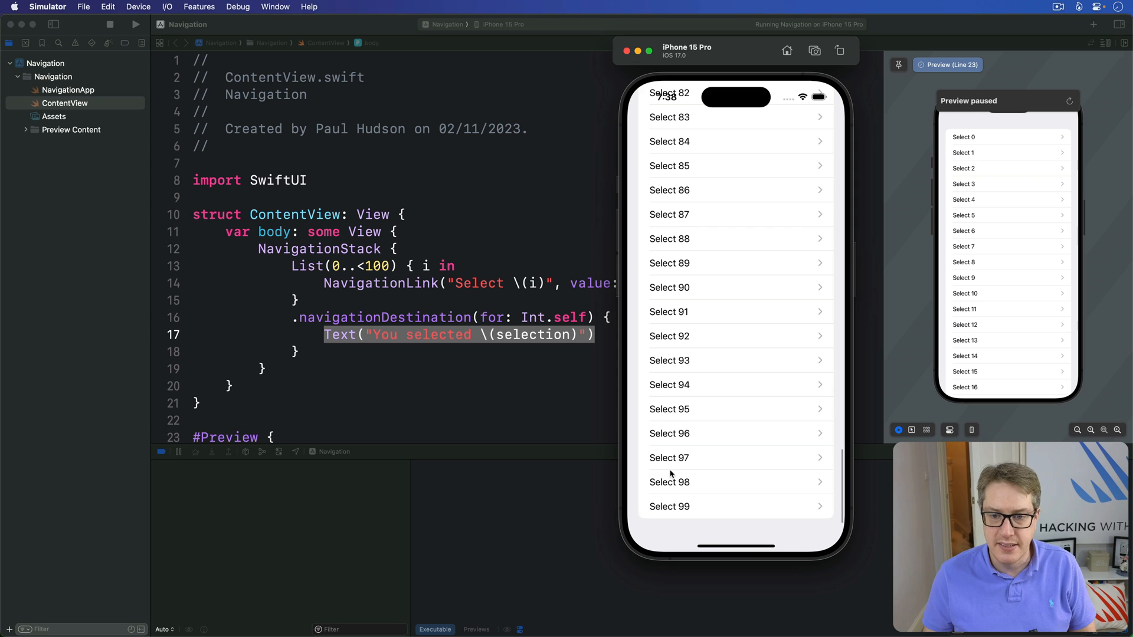
click(669, 506)
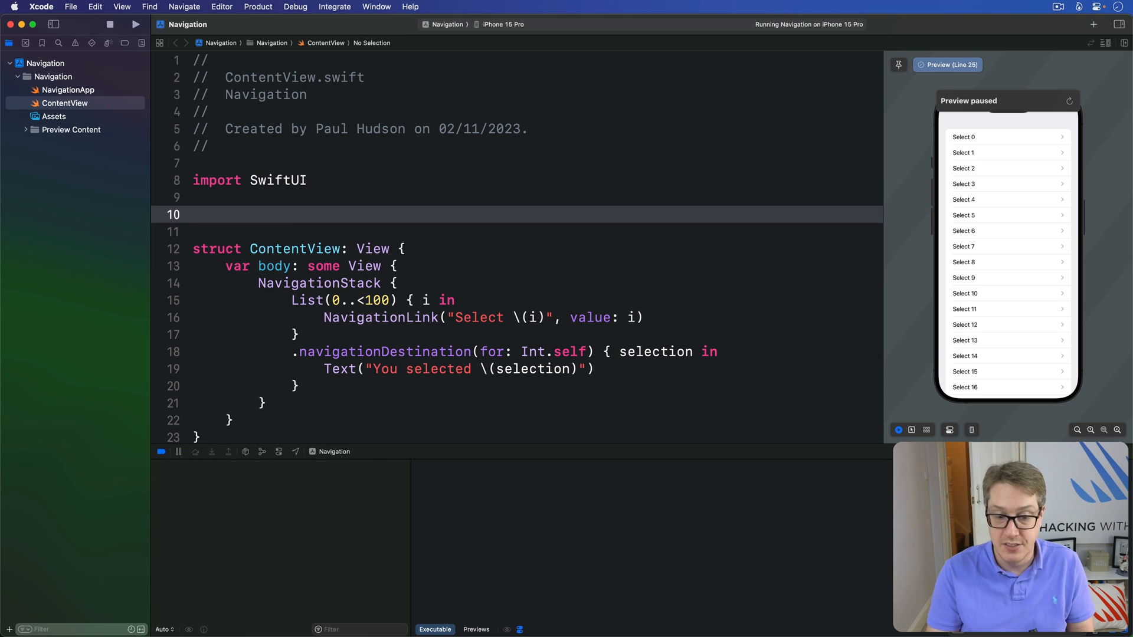
Write struct Student with var id = UUID(), name: String and age: Int above ContentView.
text(struct Studfen)
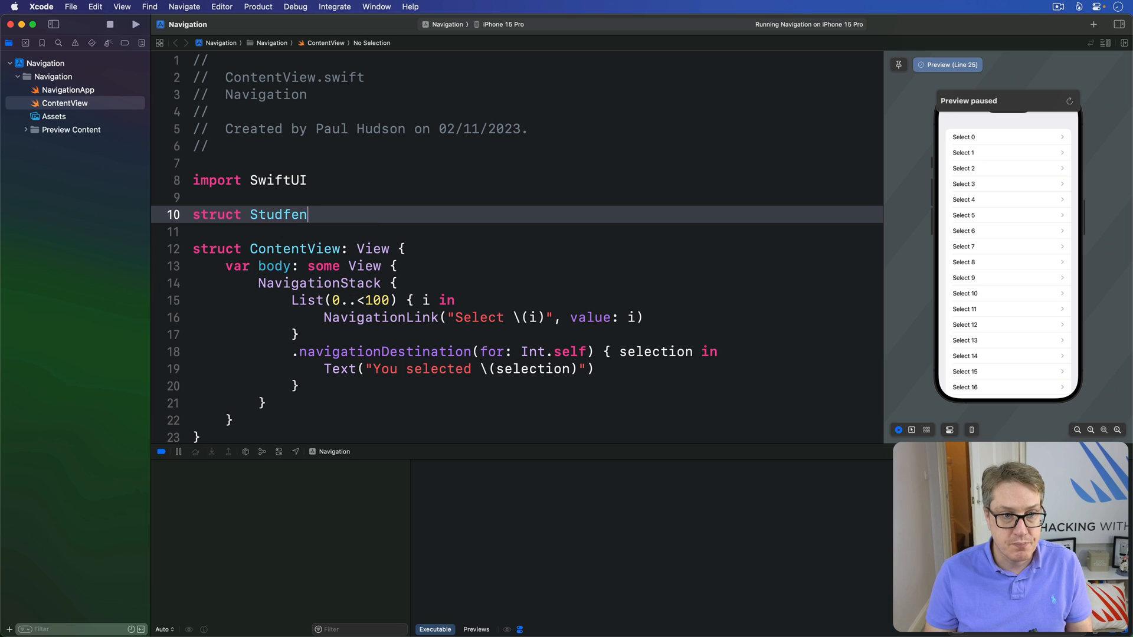
key(Backspace)
text(var id =)
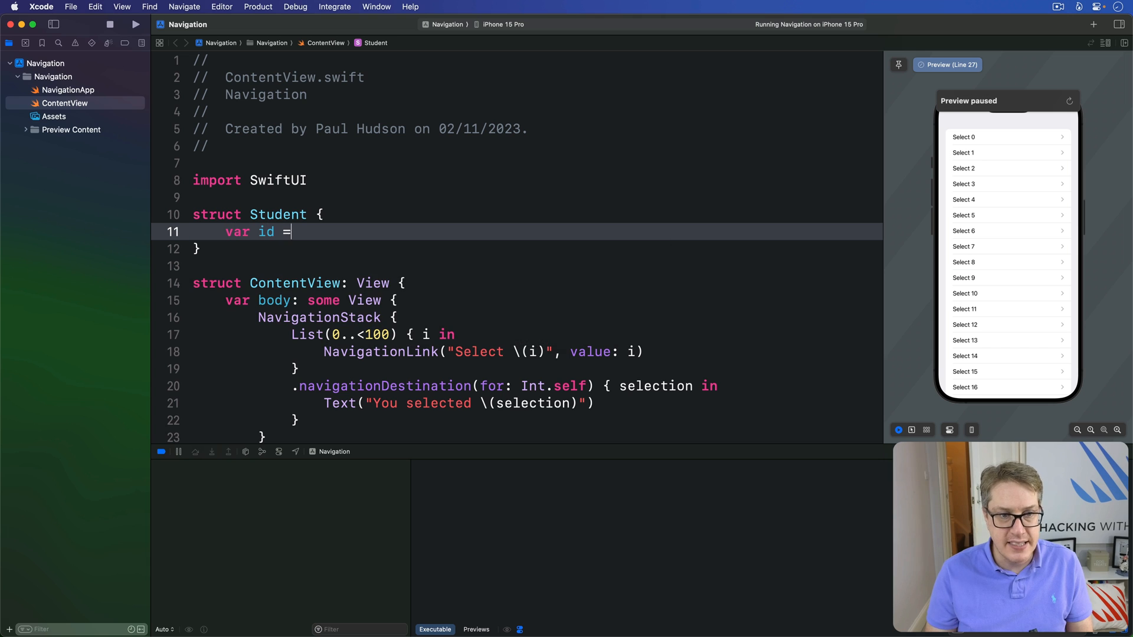
text(UUID())
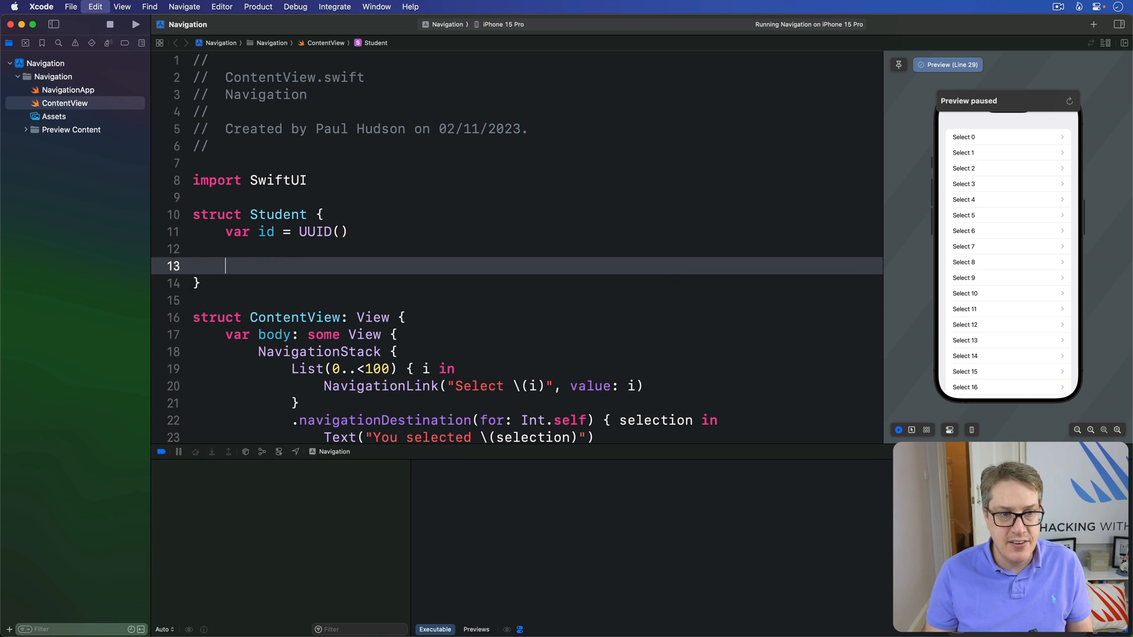
text(var age: Int)
click(517, 249)
text(var name: String)
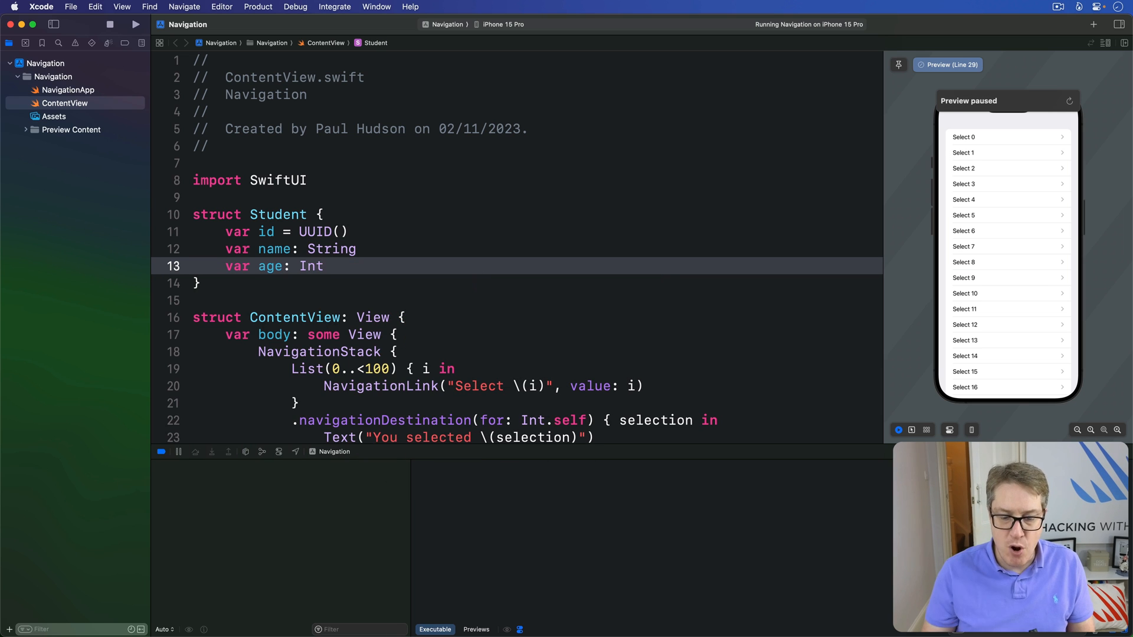
double_click(277, 215)
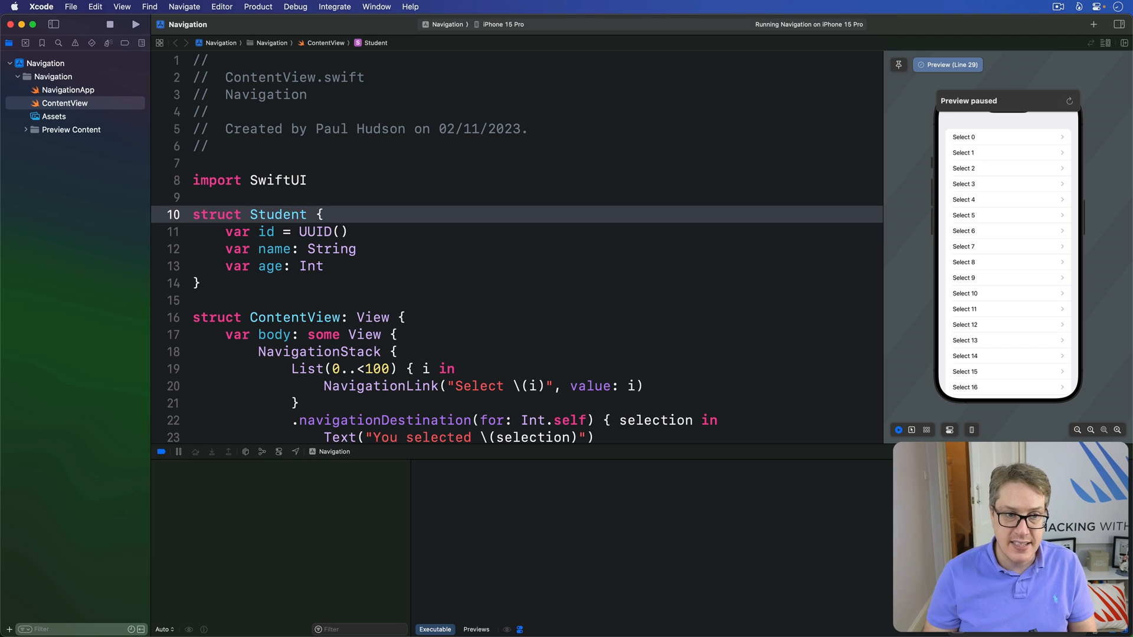
Declare Student as Hashable and move to the end of the Int destination block.
text(: Hashable)
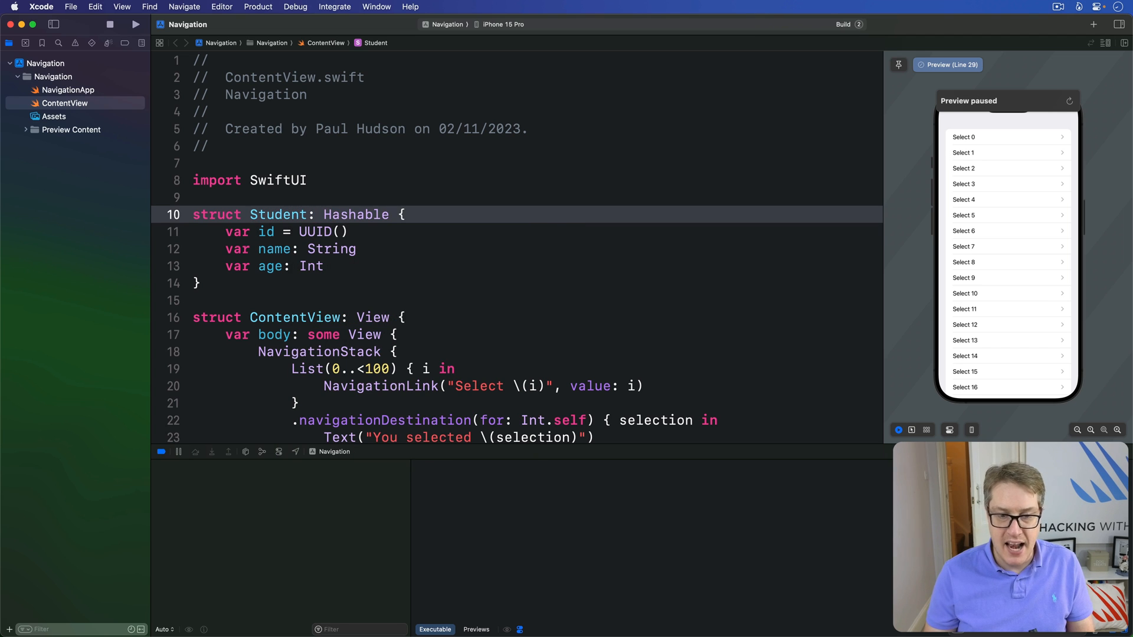
click(136, 24)
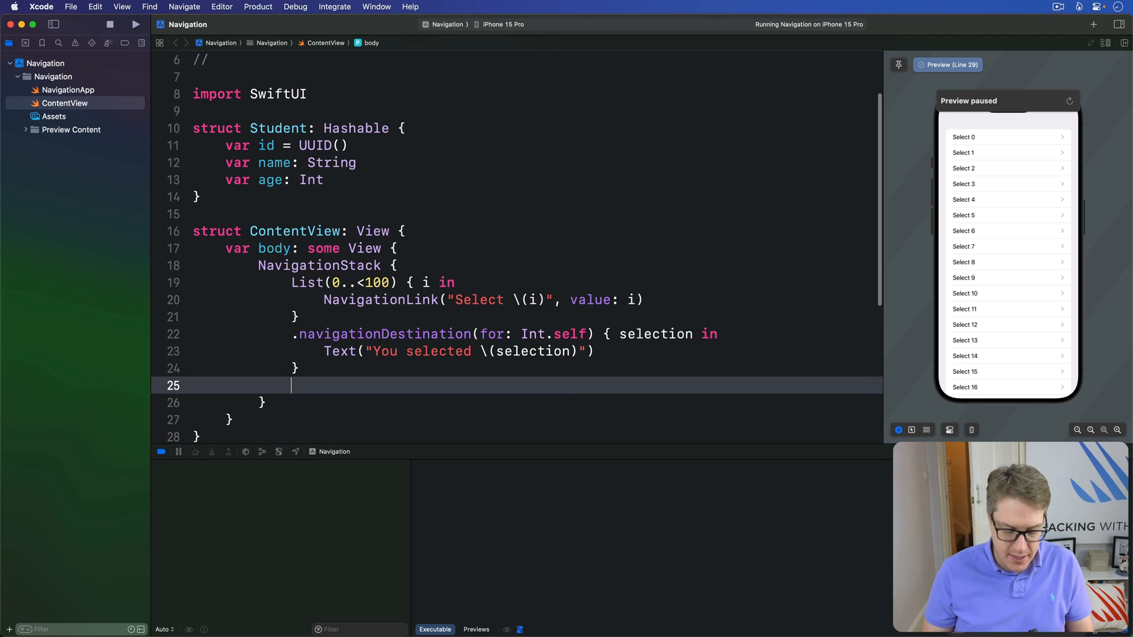
Begin .navigationDestination(for: Student.self) with a closure parameter starting "st".
text(.navd)
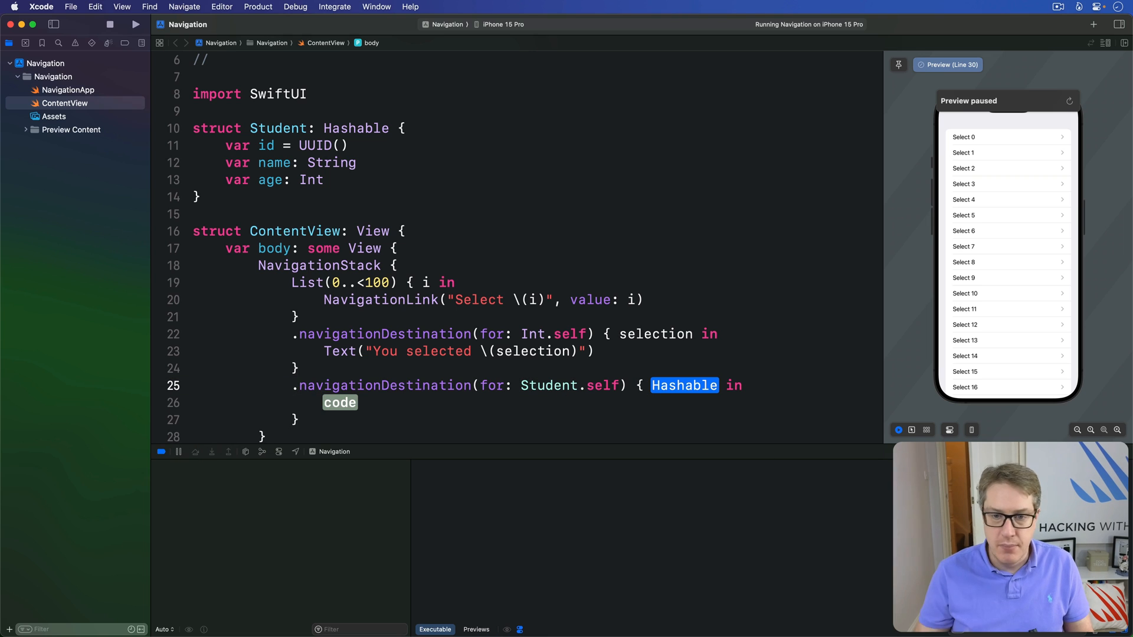
text(st)
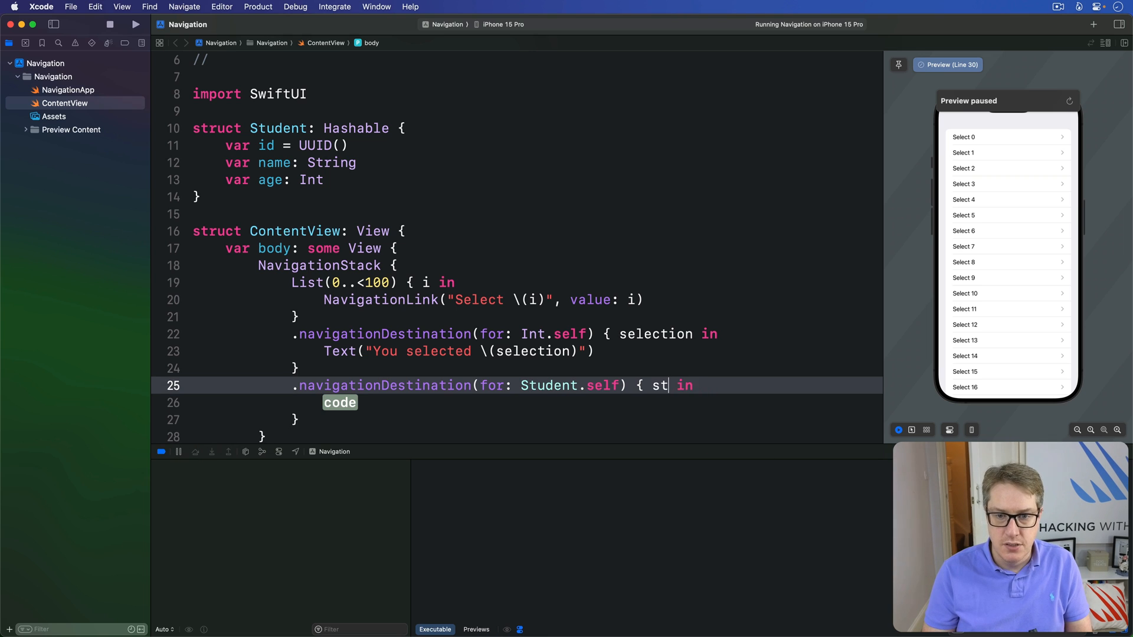